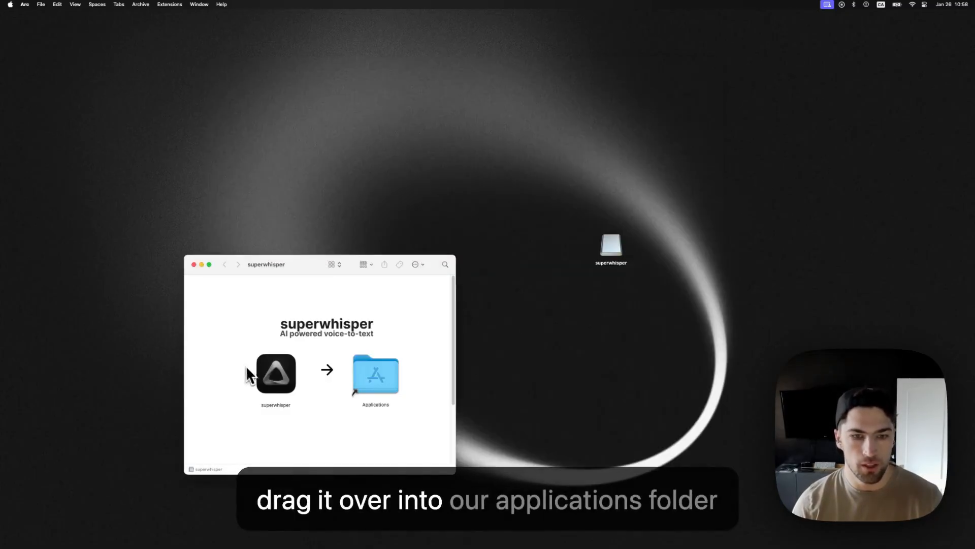
- Install superwhisper into Applications and eject its disk image
drag(275, 373, 375, 373)
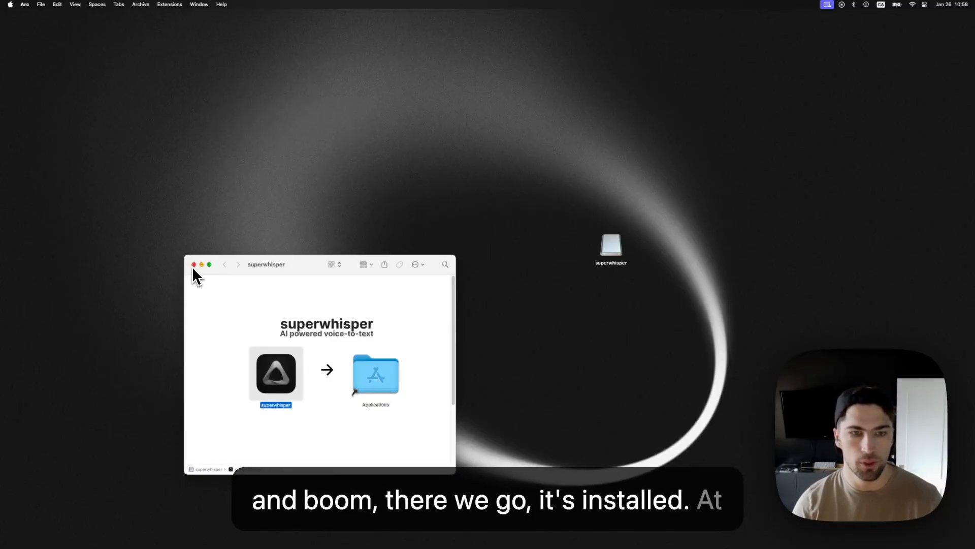
right_click(611, 243)
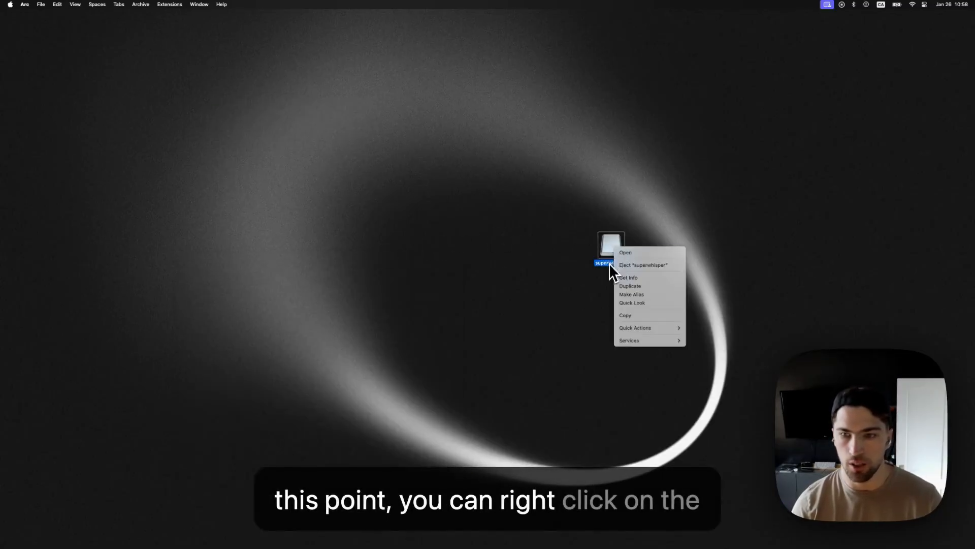
click(629, 264)
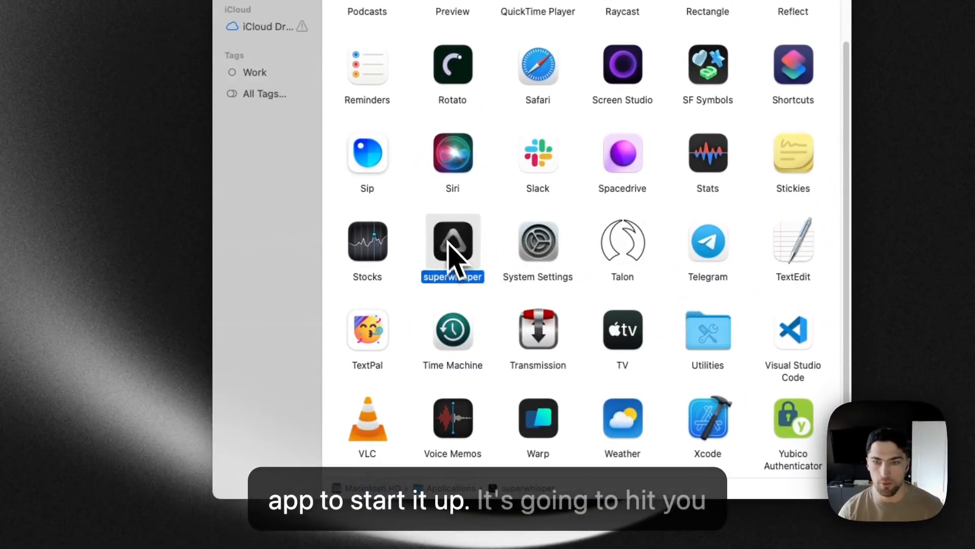
- Launch superwhisper from Applications and confirm the internet-download warning
double_click(453, 242)
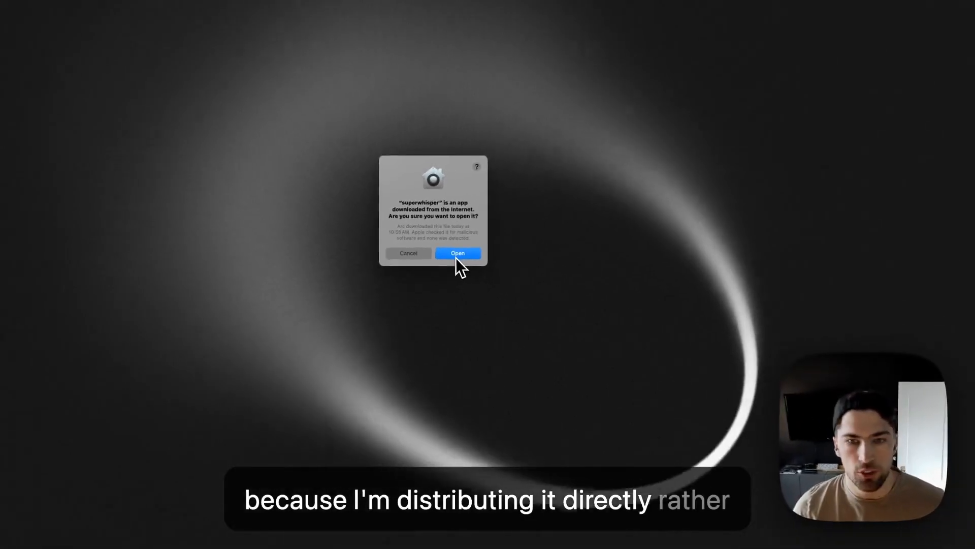
click(458, 253)
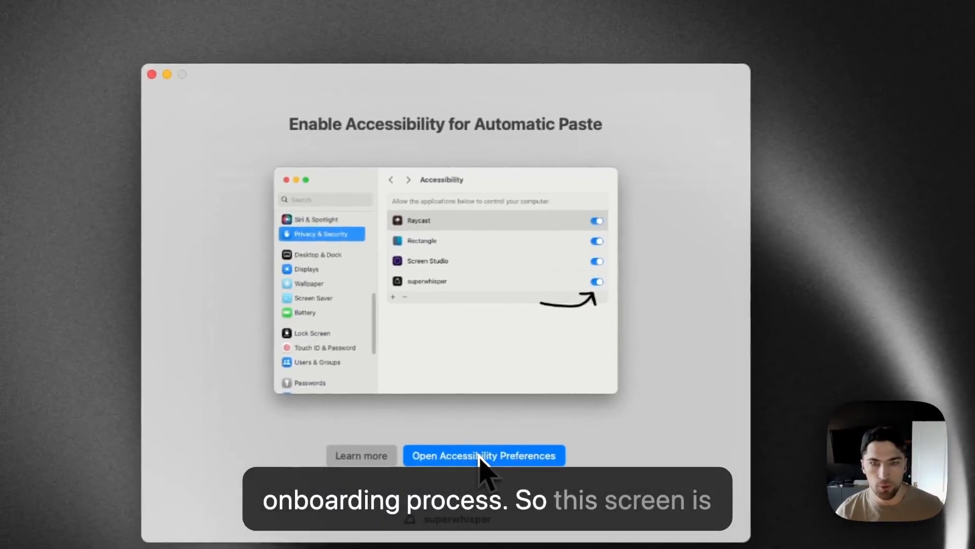
- Allow superwhisper to control the computer in Accessibility settings and continue onboarding
click(485, 455)
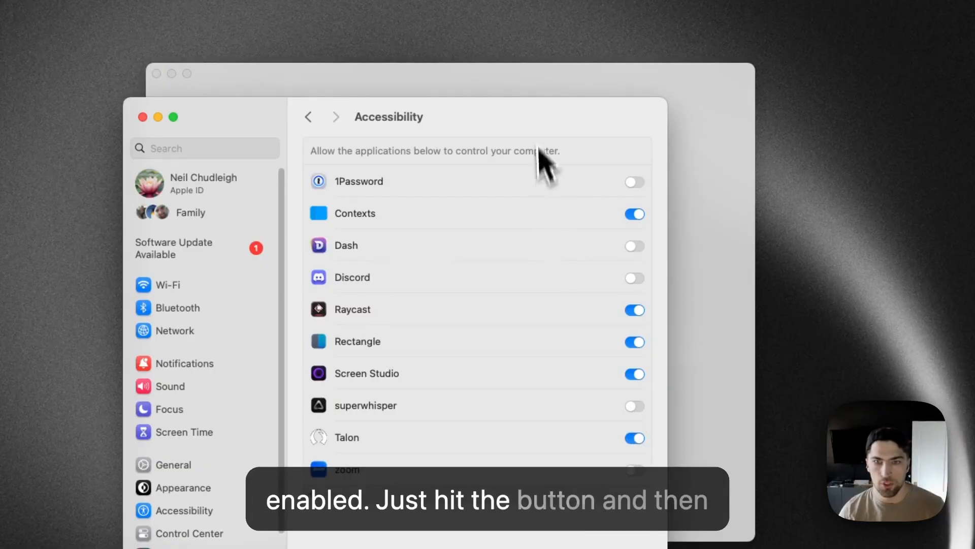
click(635, 183)
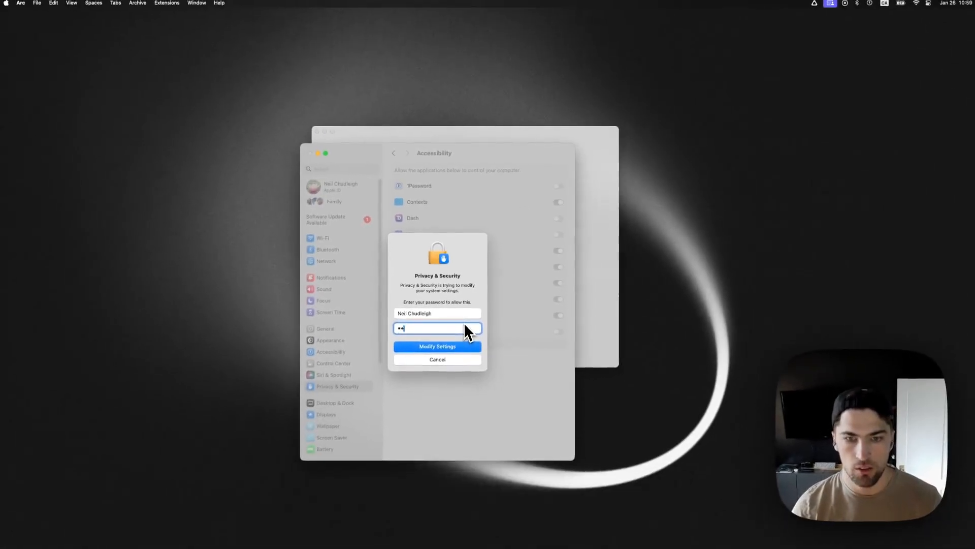
click(437, 346)
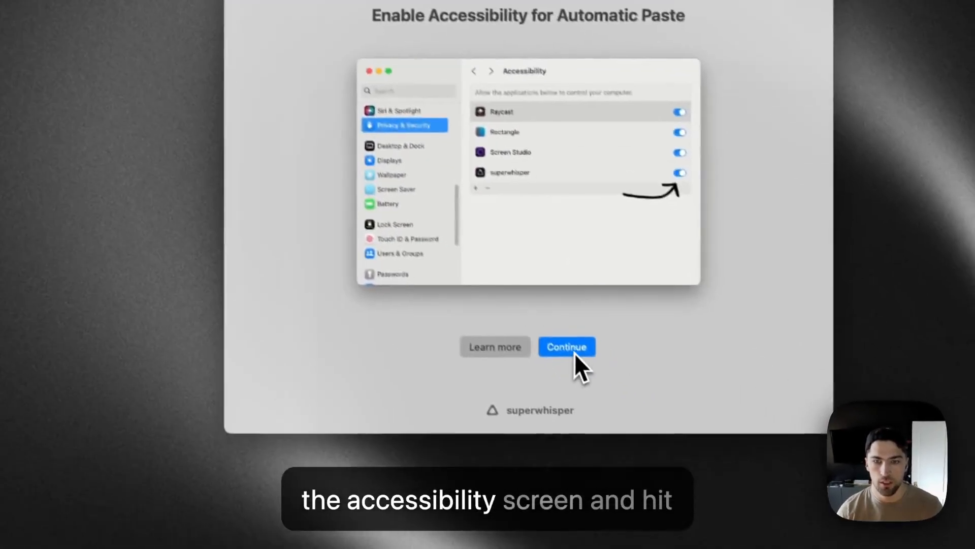
click(567, 347)
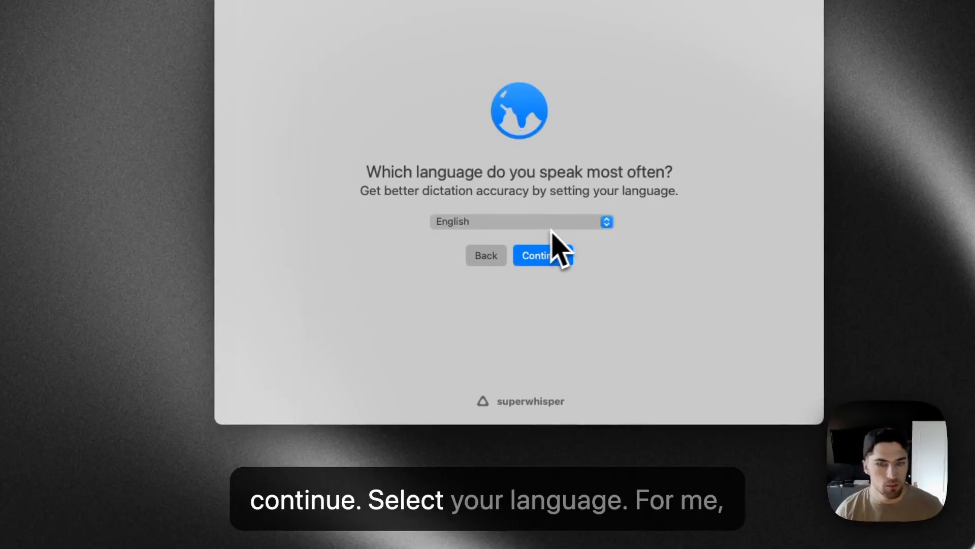
- Keep English, download the recommended Pro voice model, and continue to the recording device step
click(540, 255)
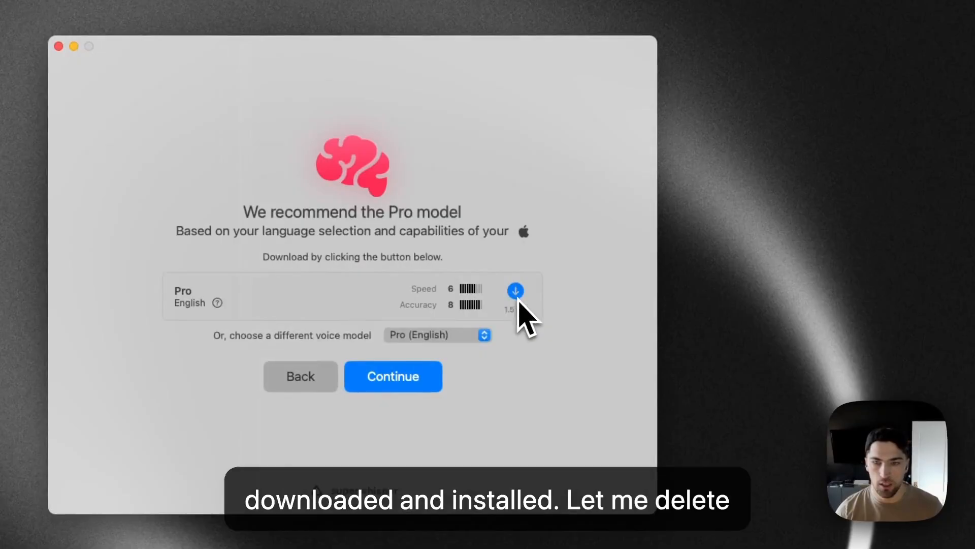
click(515, 290)
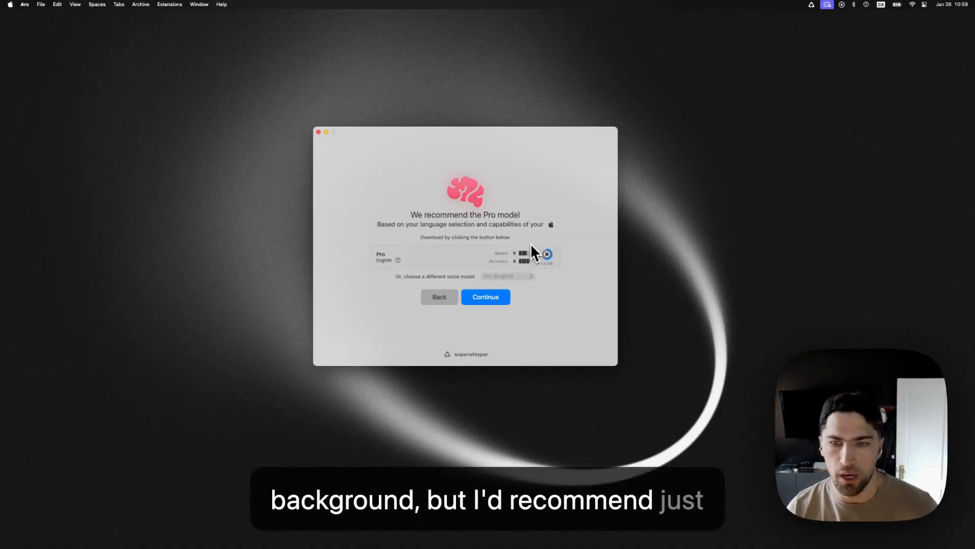
mouse_move(526, 293)
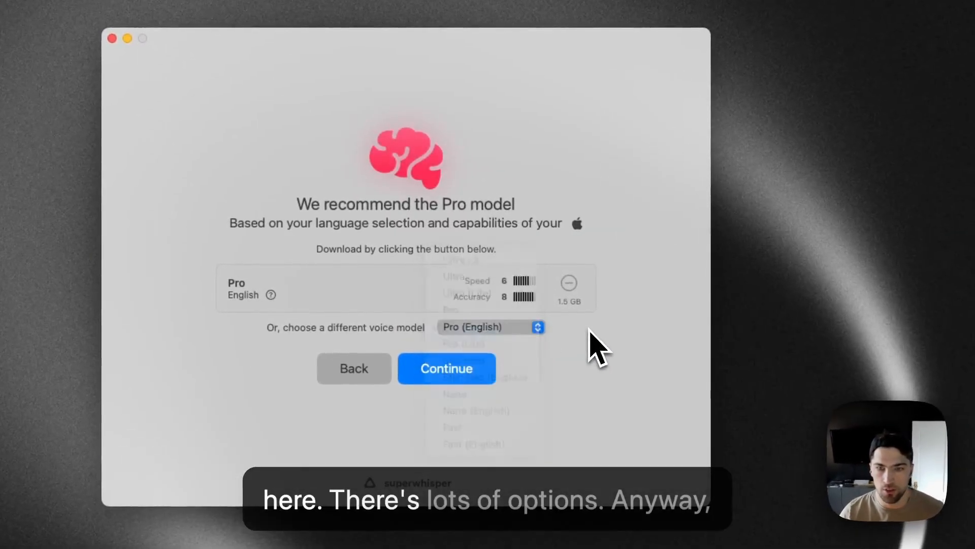
click(447, 369)
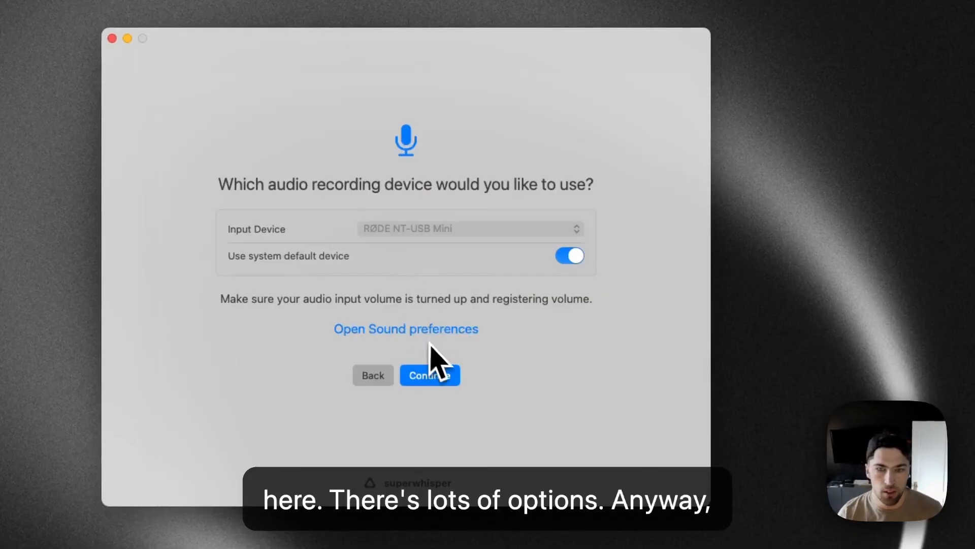
- Stop using the system default input device and adjust the microphone input volume in Sound settings
click(568, 256)
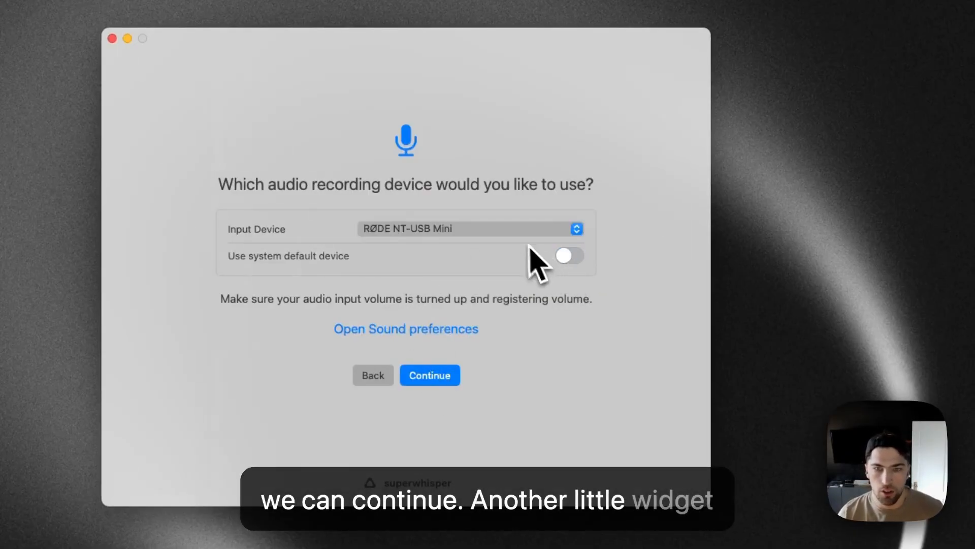
click(472, 228)
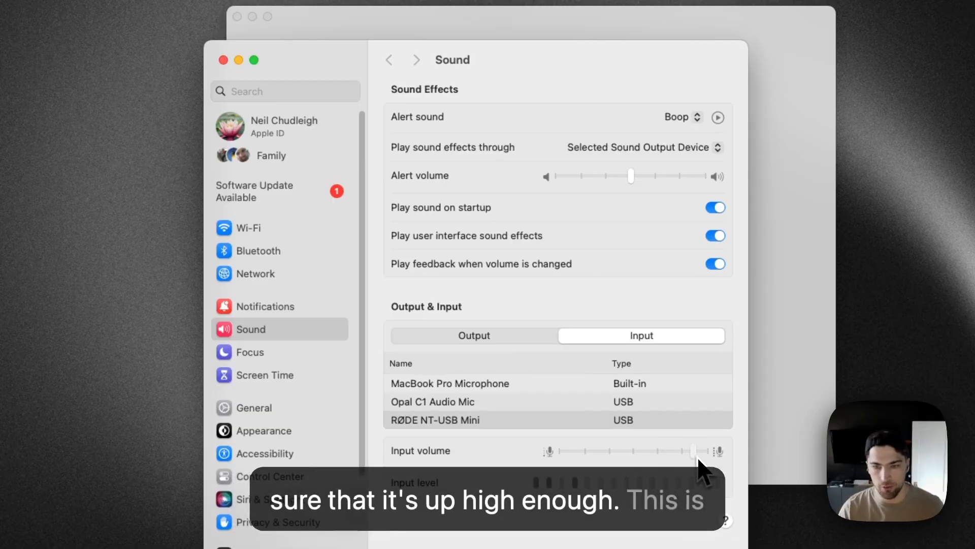
mouse_move(548, 348)
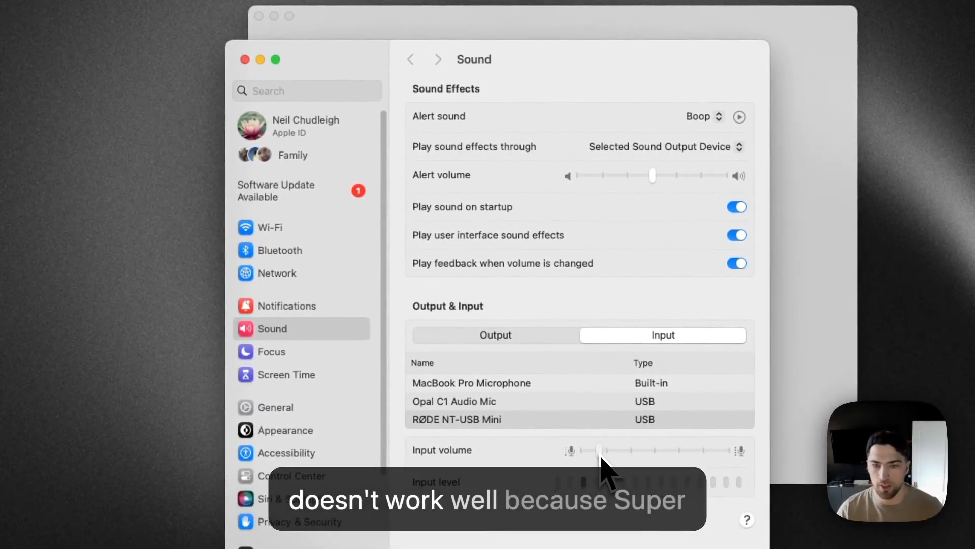
drag(597, 450, 719, 450)
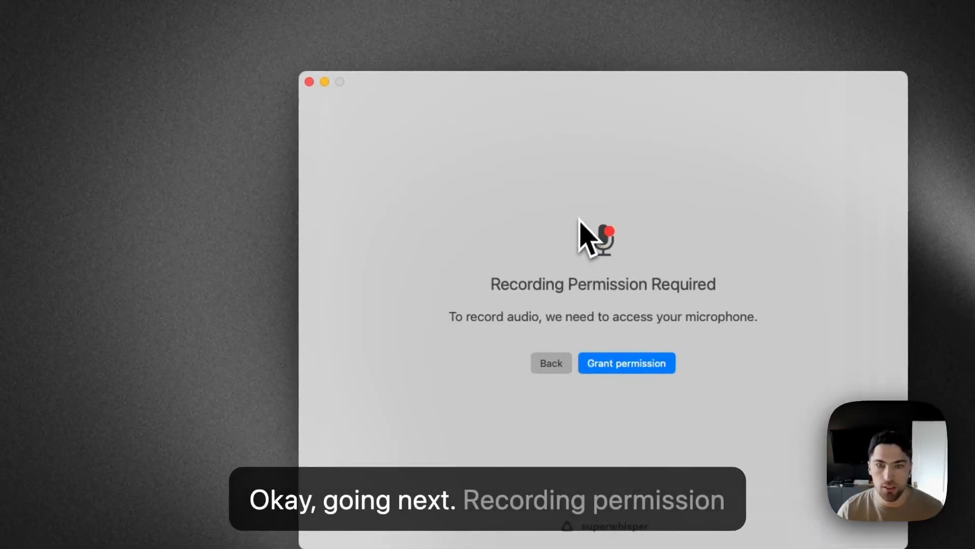
- Grant superwhisper microphone access and make a first test recording
click(627, 363)
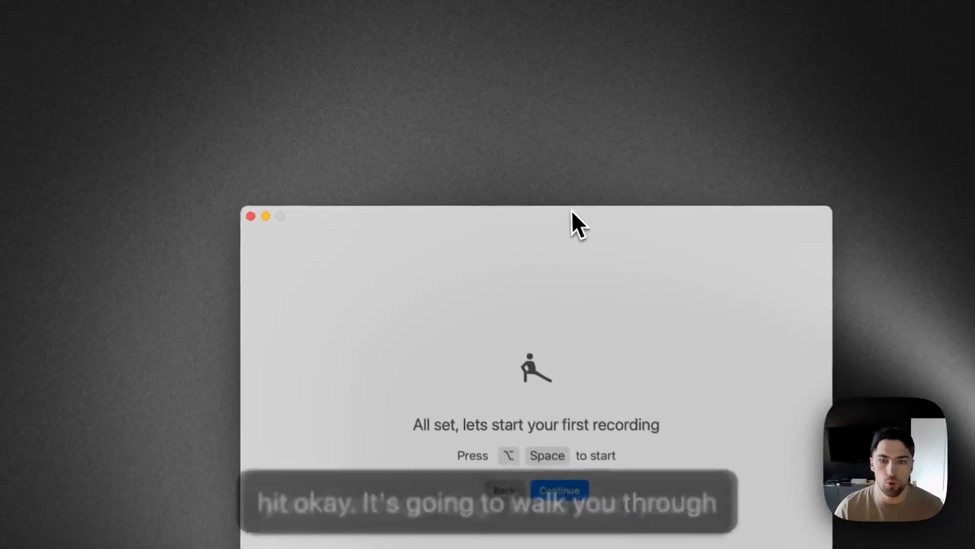
drag(578, 220, 343, 237)
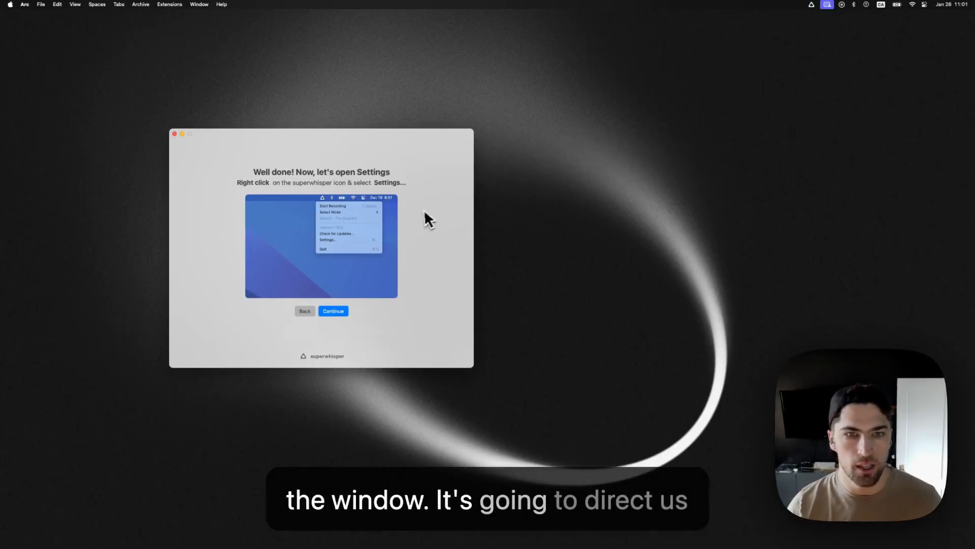
mouse_move(361, 305)
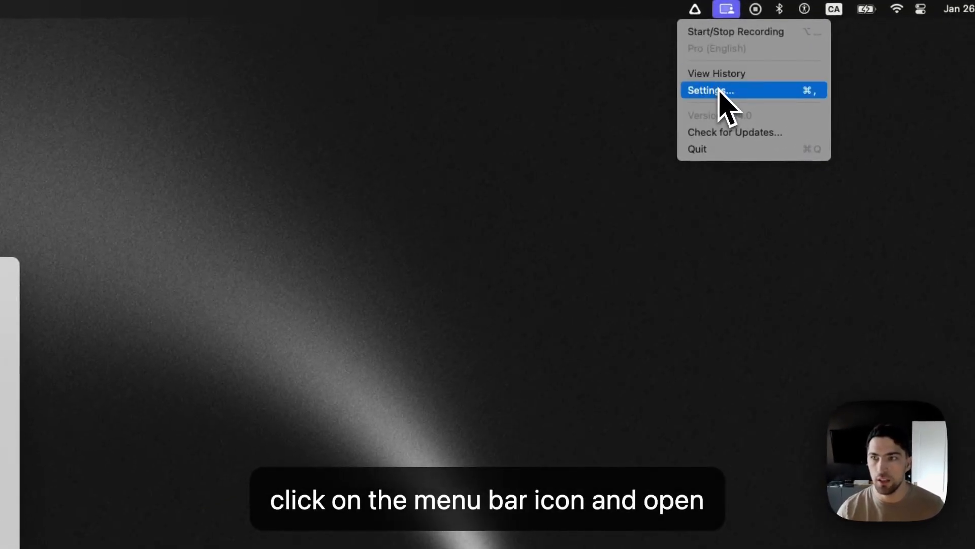
- Bring up superwhisper's Settings from its menu bar icon
click(711, 89)
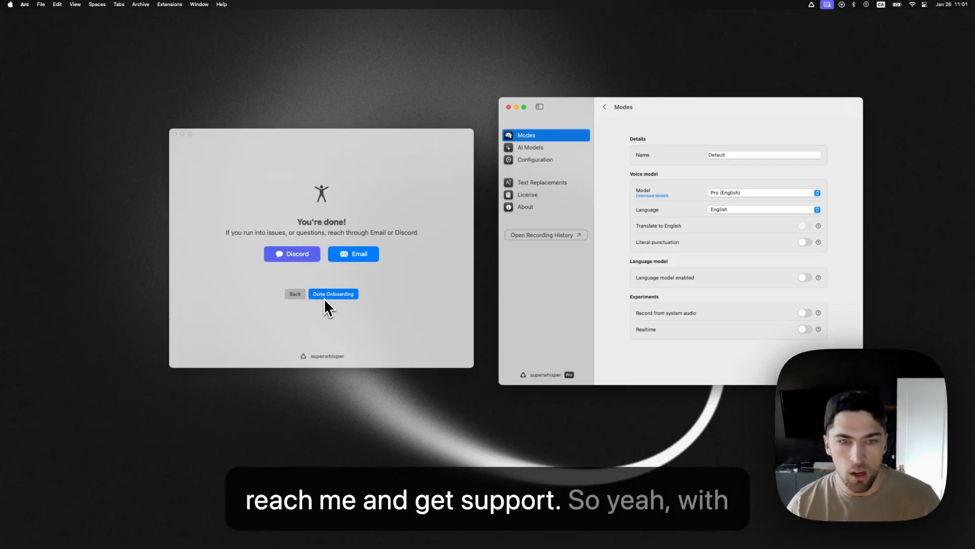
mouse_move(356, 263)
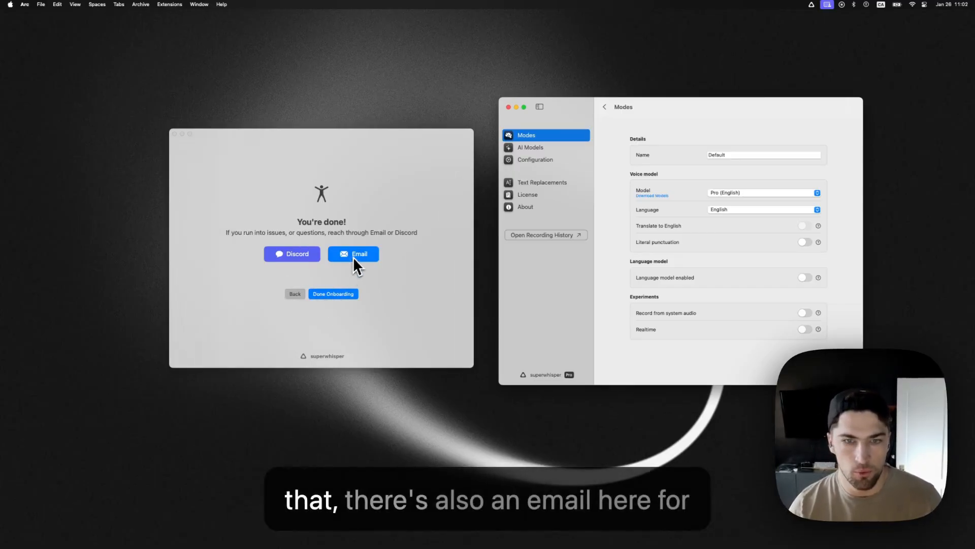
mouse_move(323, 309)
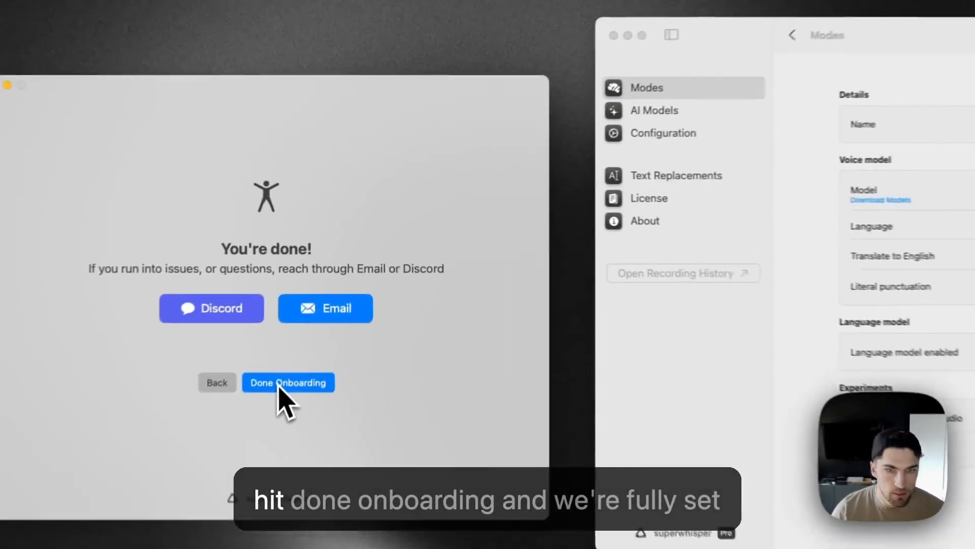
- Finish onboarding and dictate 'notes' as a quick test
click(289, 382)
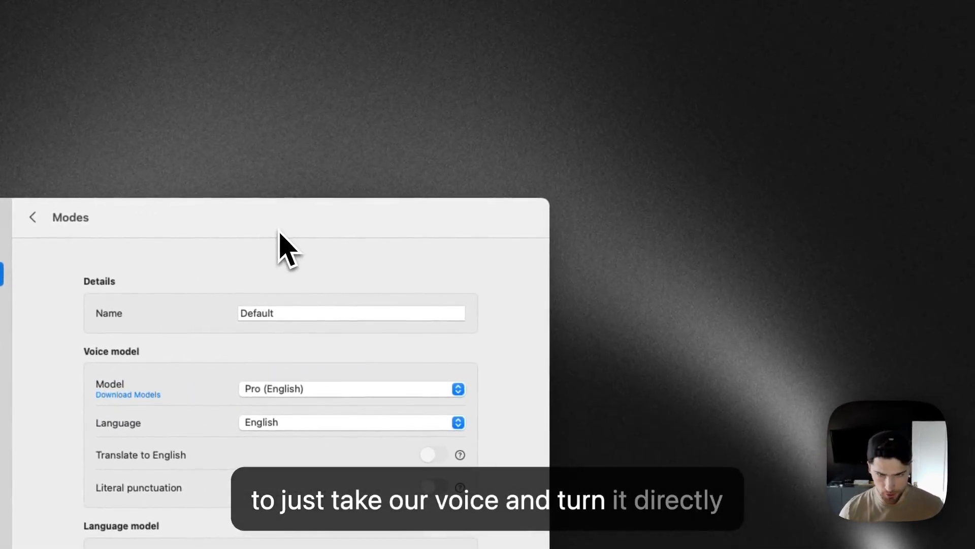
text(notes)
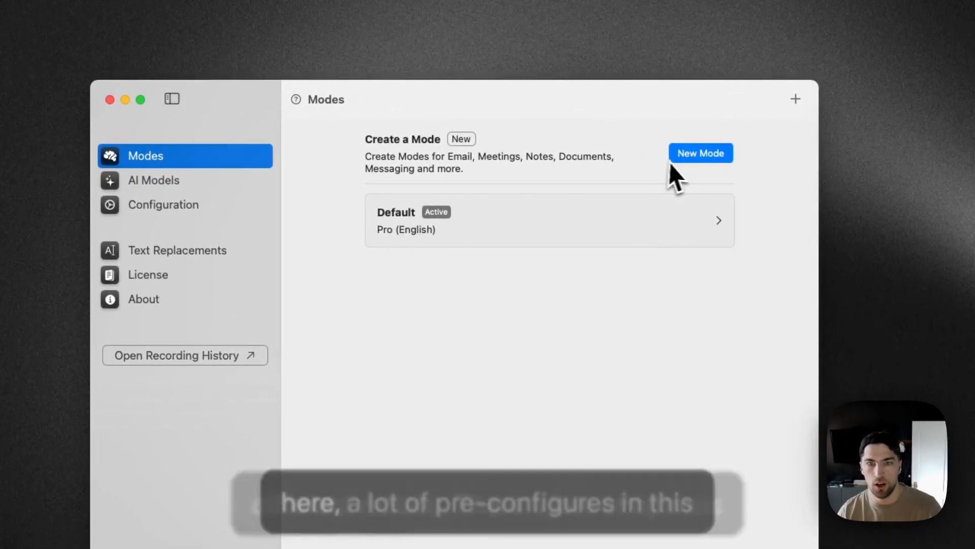
click(701, 152)
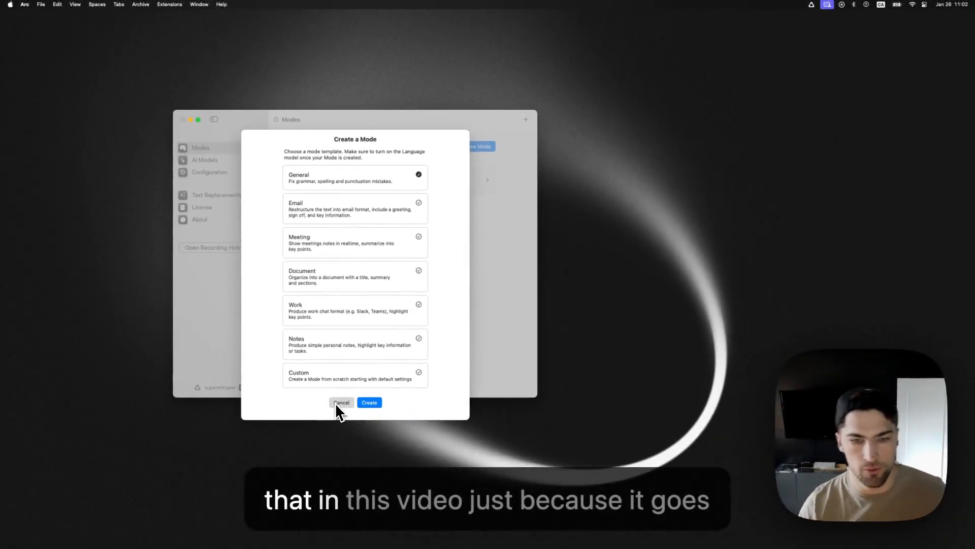
click(342, 402)
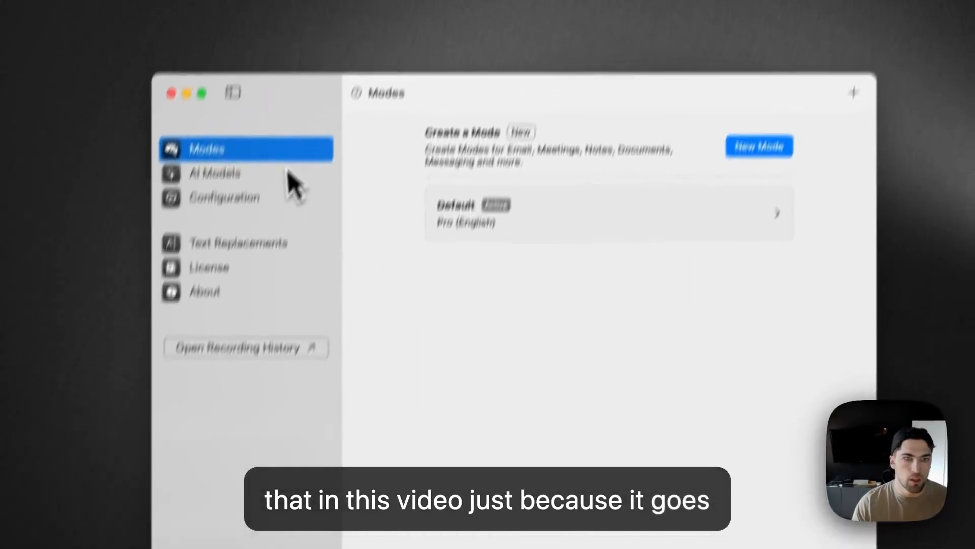
click(214, 173)
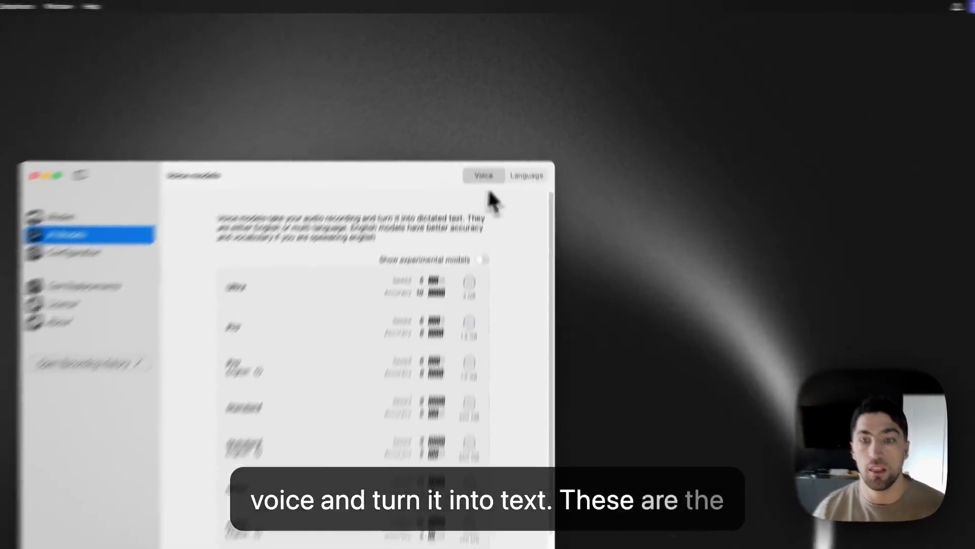
- Show the Voice models list in AI Models
click(536, 239)
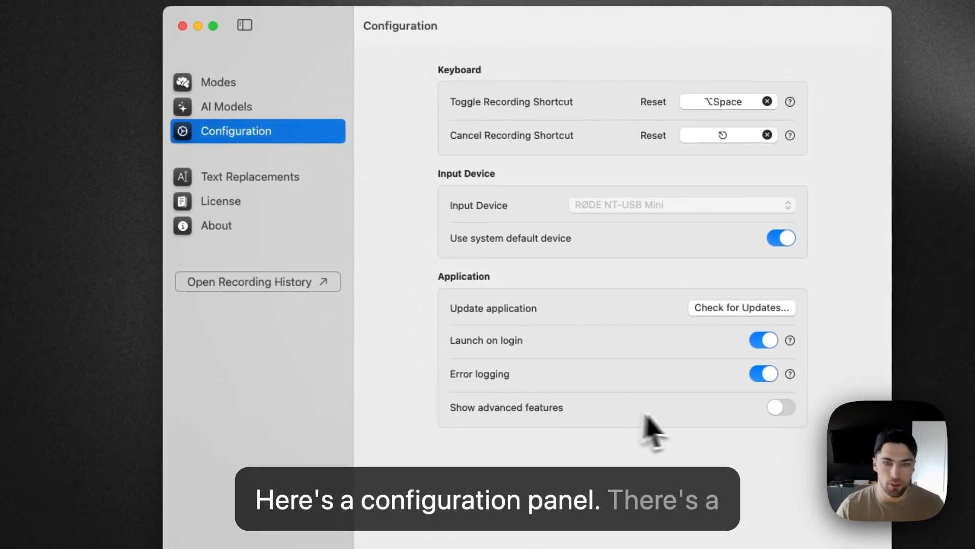
- Briefly reveal the advanced feature options, then switch to Text Replacements
click(780, 406)
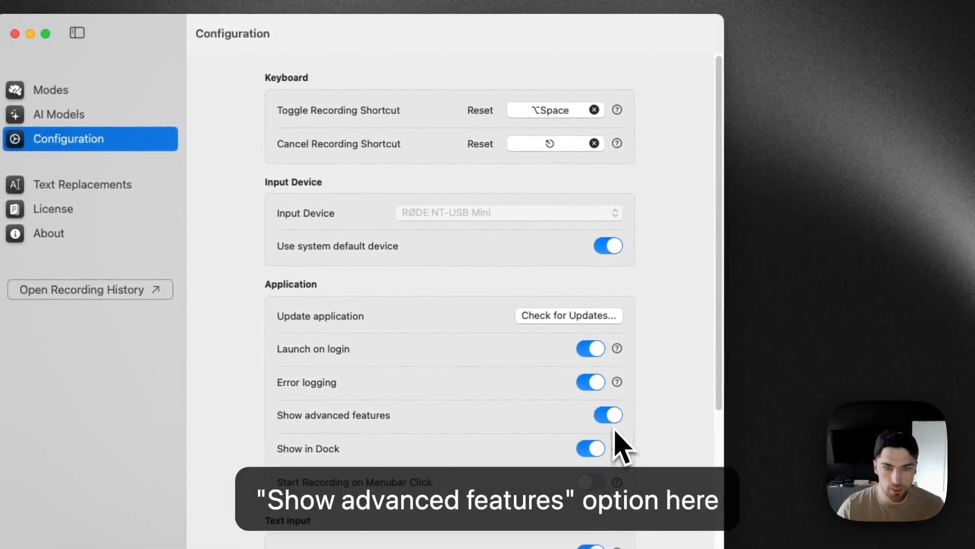
scroll(down, 3)
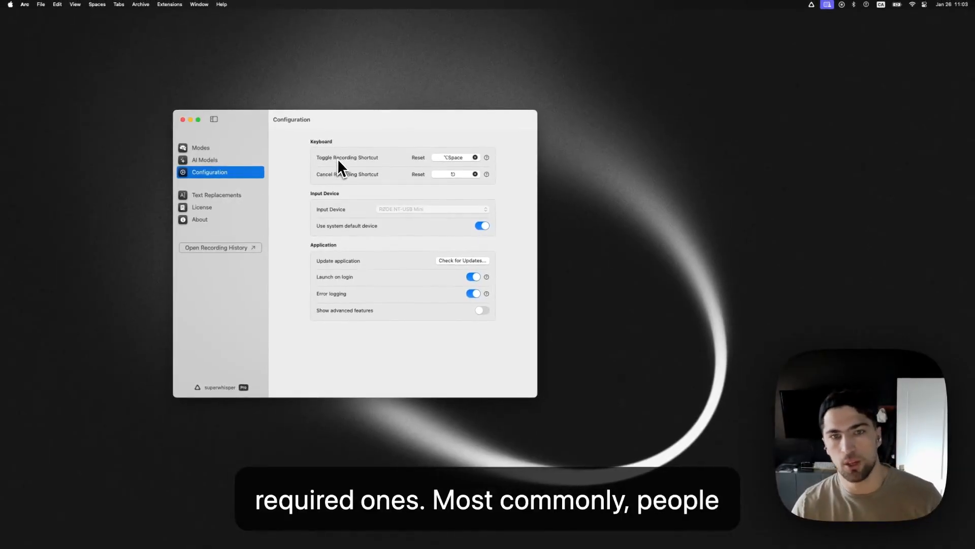
mouse_move(368, 192)
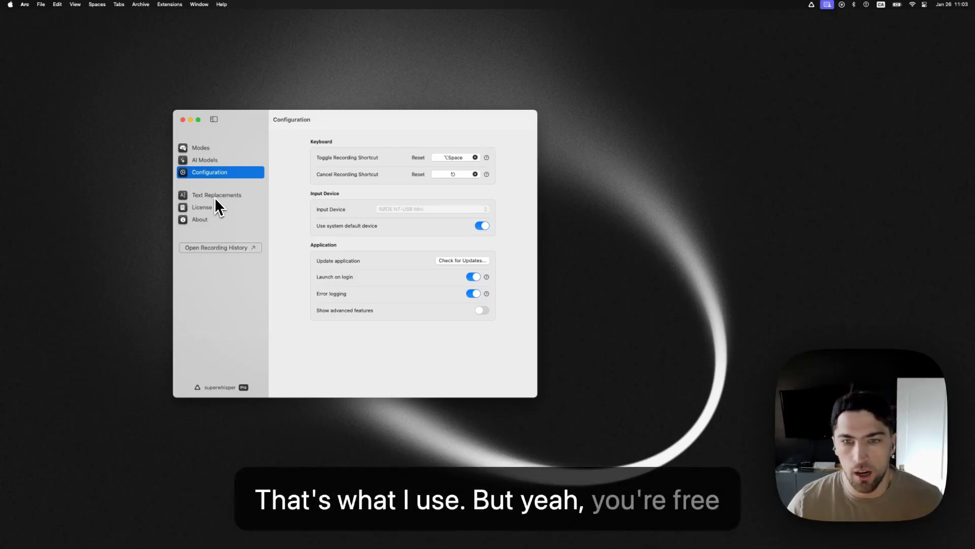
click(216, 194)
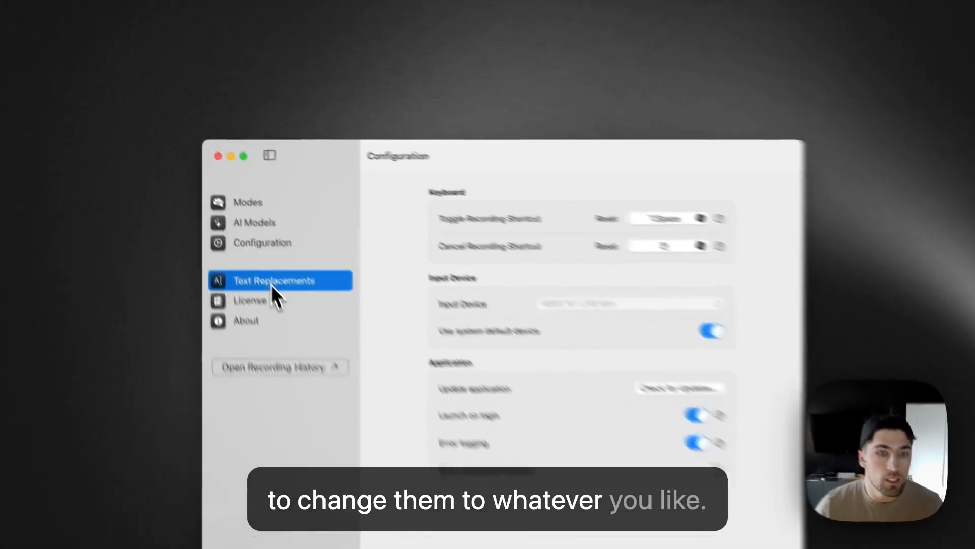
- Add replacements mapping 'Chudly' and a second misspelling to Chudleigh
click(280, 281)
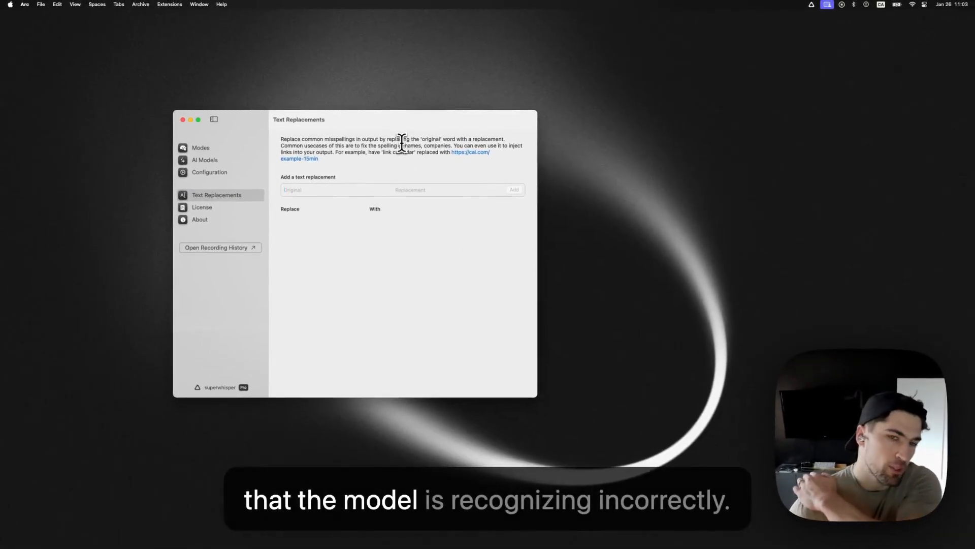
click(305, 190)
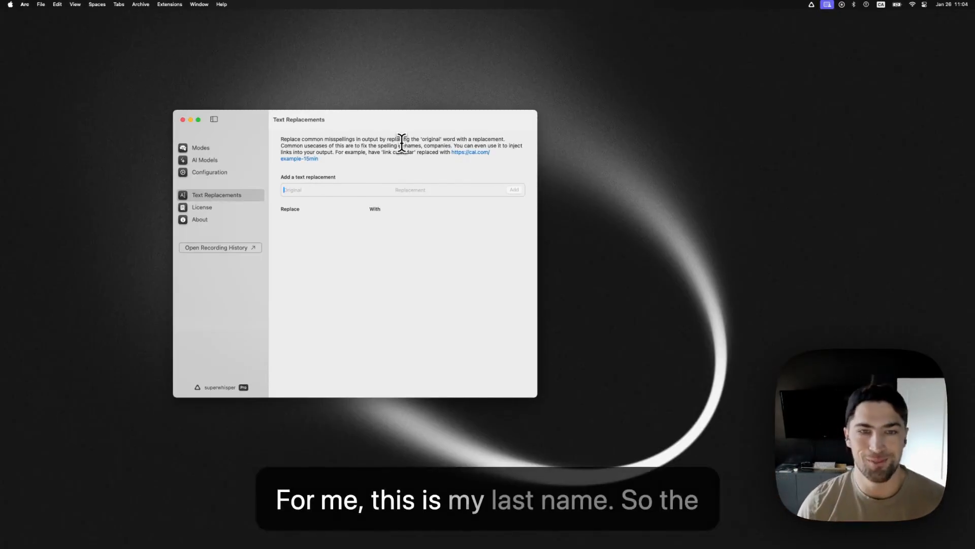
text(Chudly)
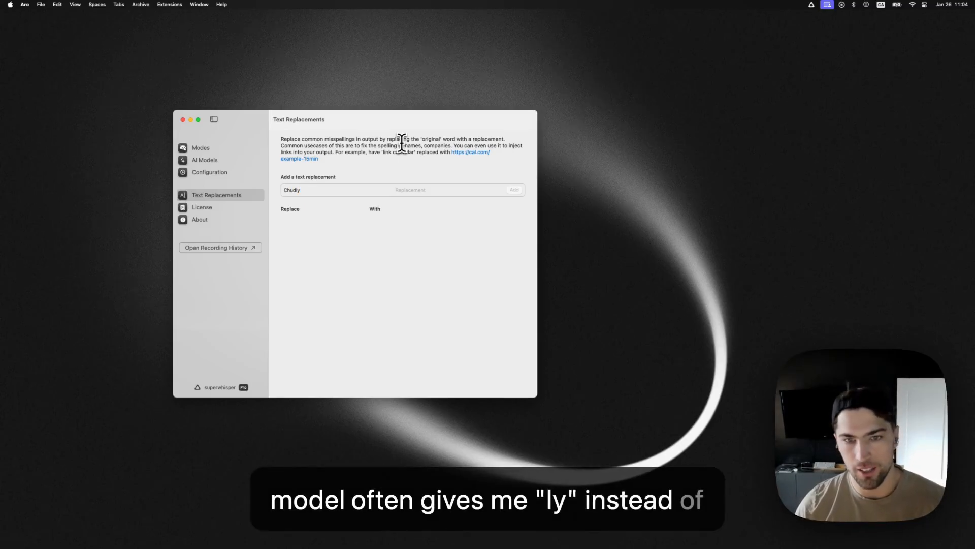
click(514, 189)
text(CH)
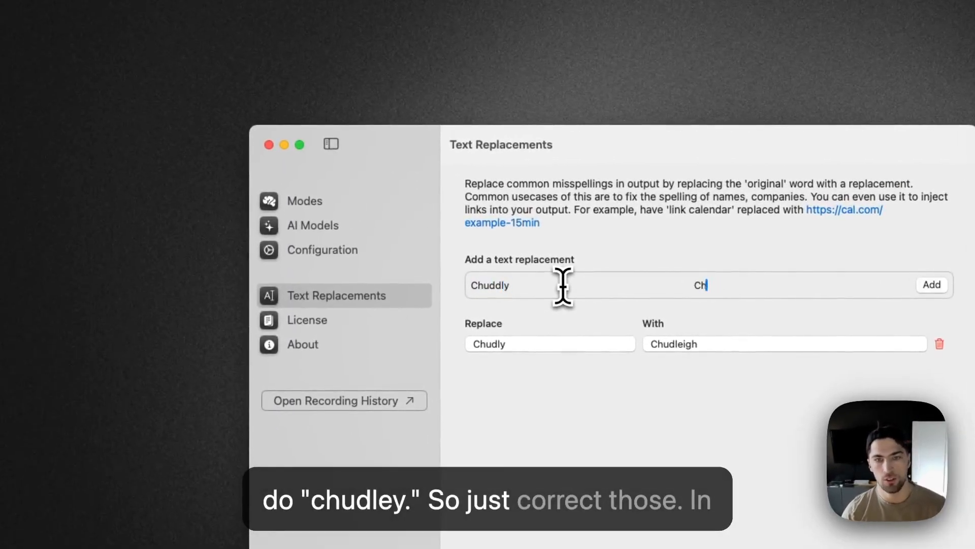
click(931, 285)
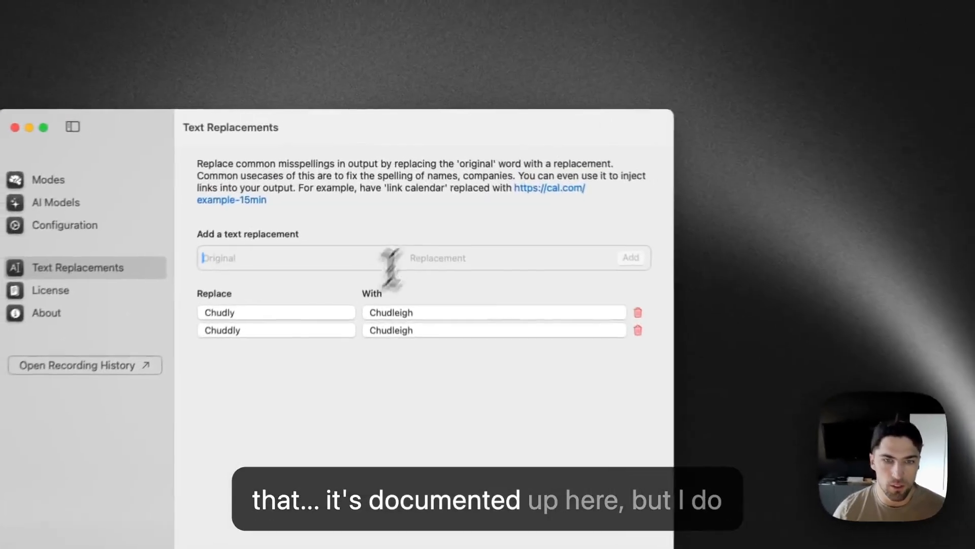
- Add a replacement turning 'link calendar' into an https cal.com booking link
text(link calendar)
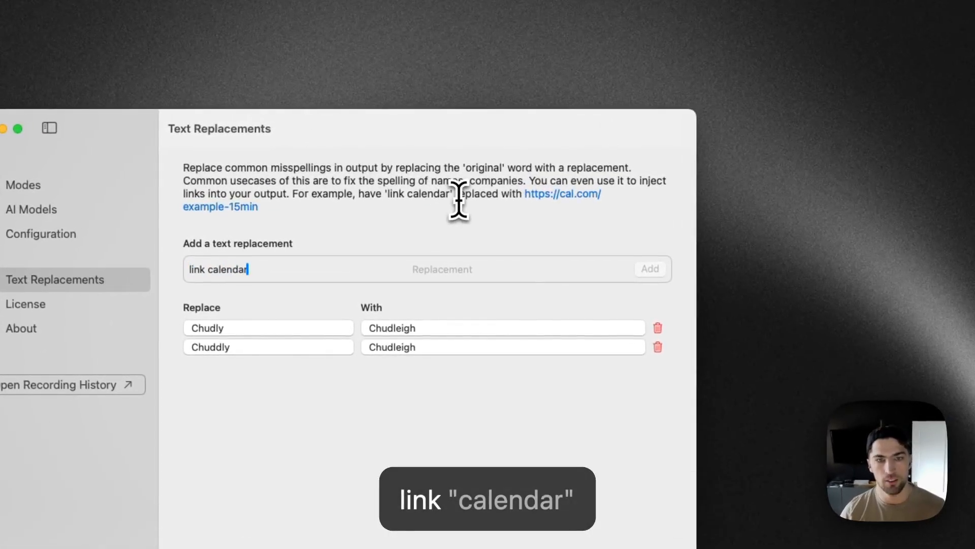
text(https://cal.com/neil-15)
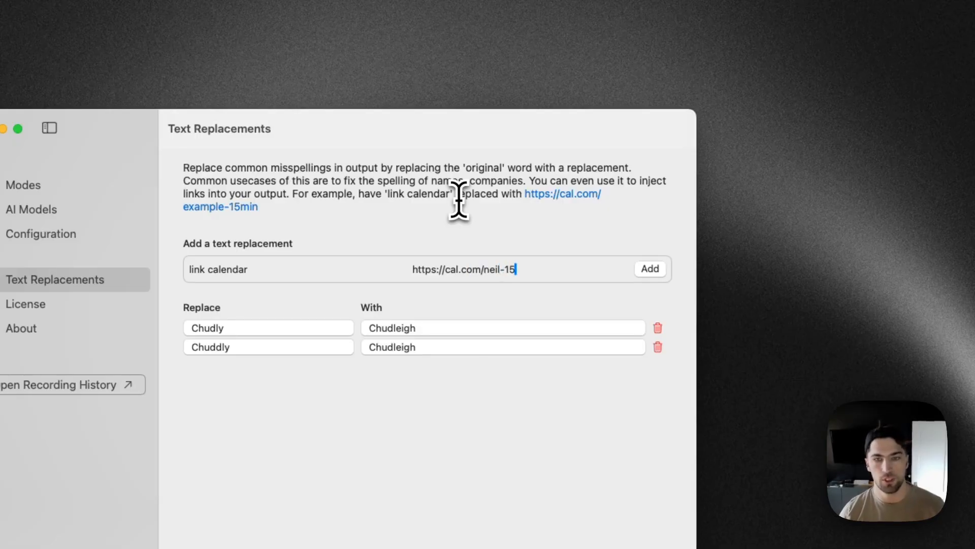
click(650, 268)
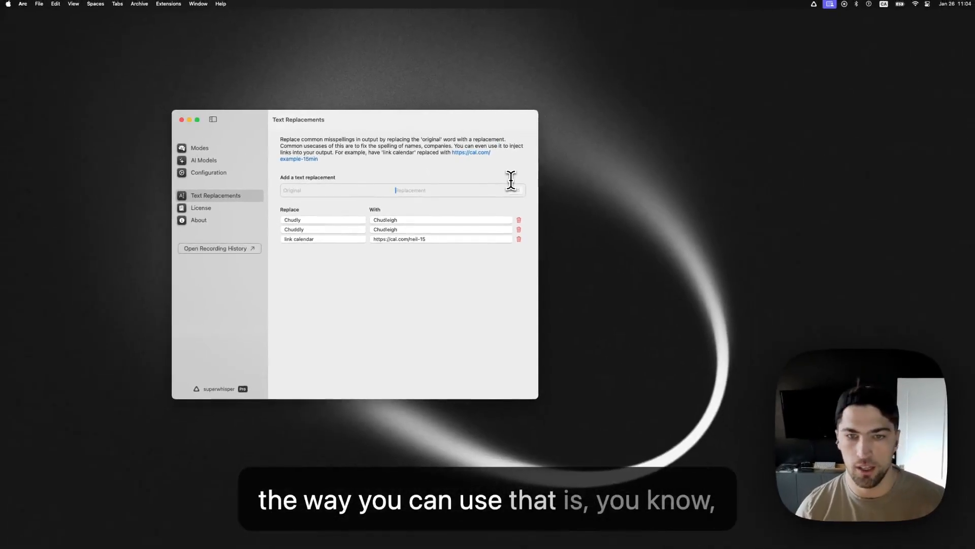
- Dictate a test note, then enter the Chudley → Chudleigh replacement as a fourth entry
key(cmd+tab)
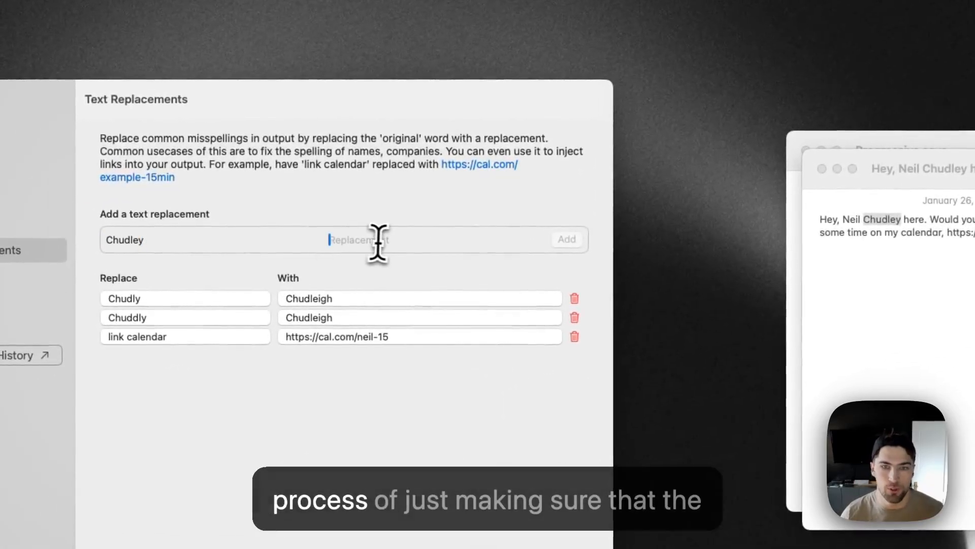
text(Chudleigh)
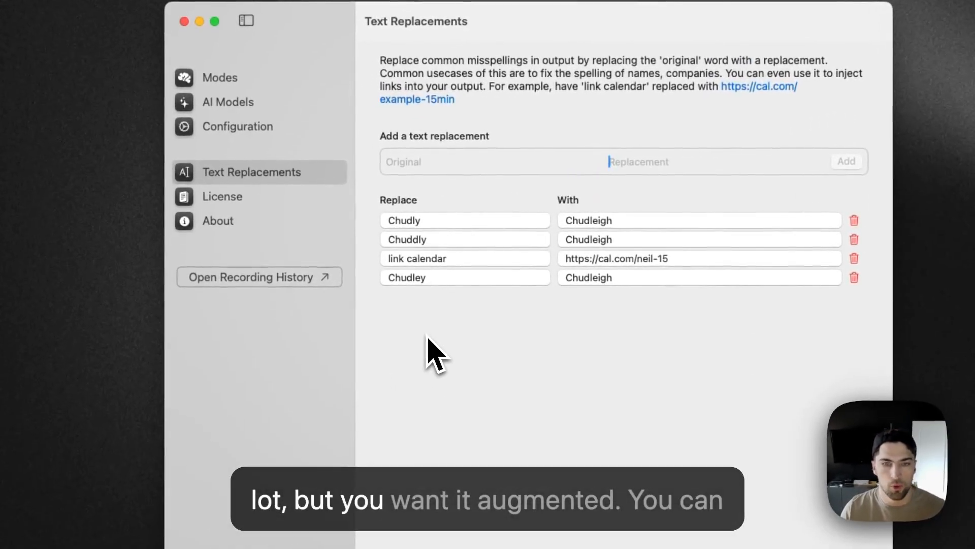
- View the Pro license with Change License…, then show About with version 1.24.0 details
click(221, 196)
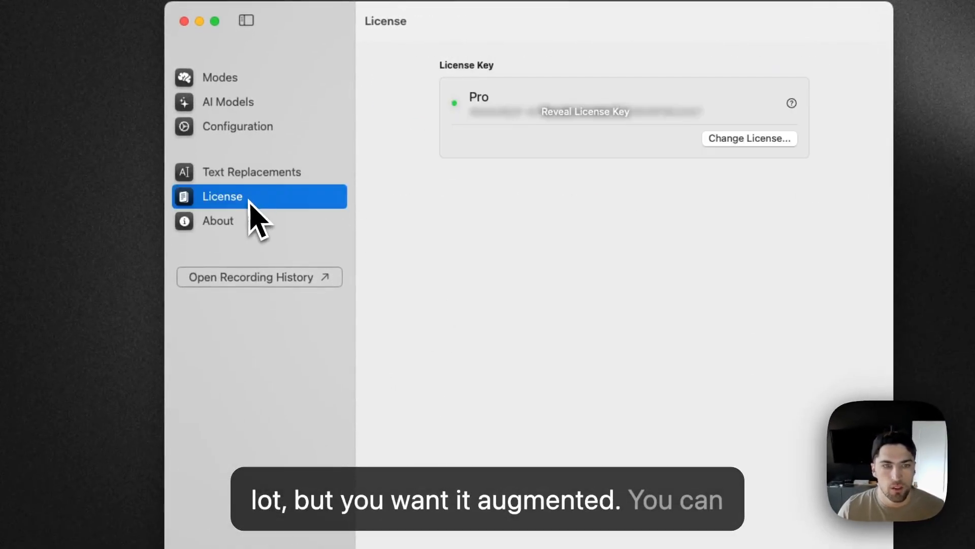
click(751, 138)
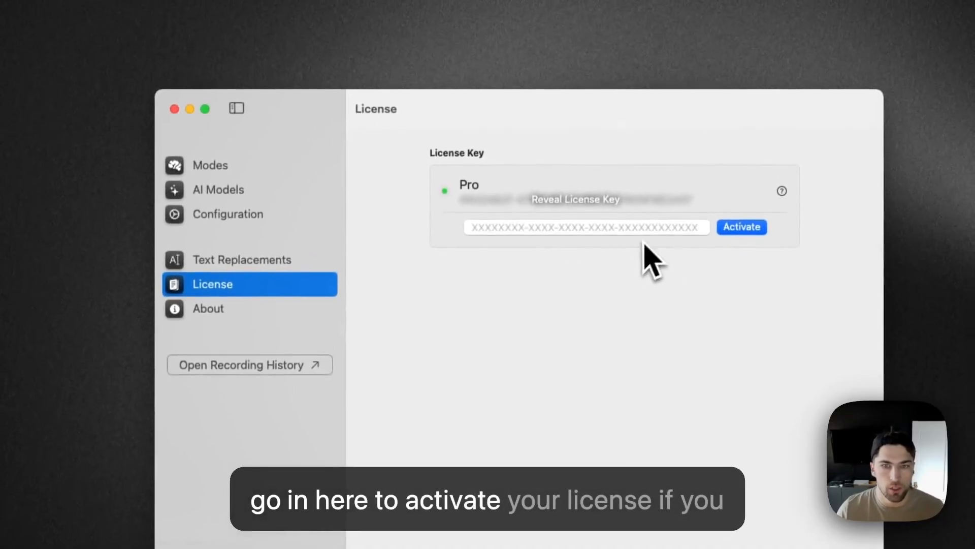
click(208, 312)
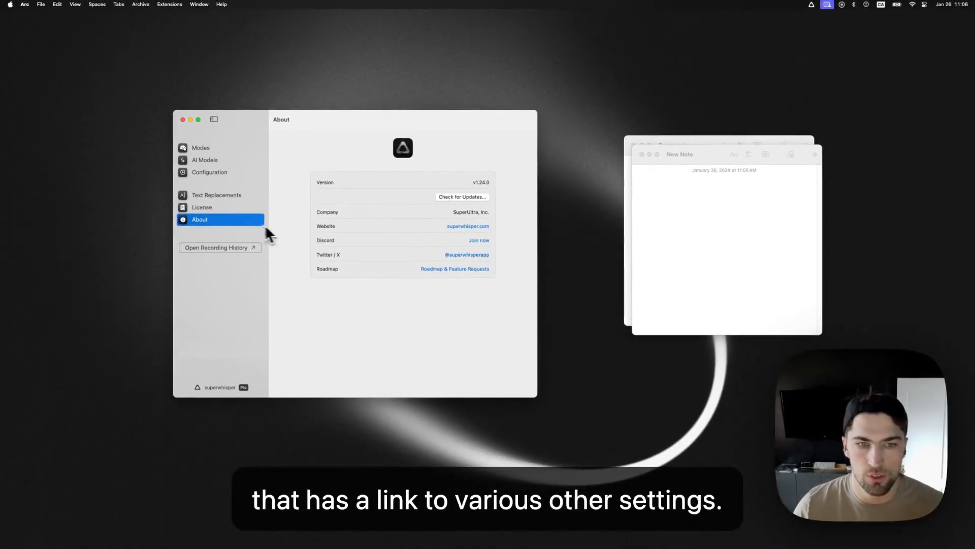
- Show Recording History and delete the short 'can go.' recording, leaving three
click(219, 247)
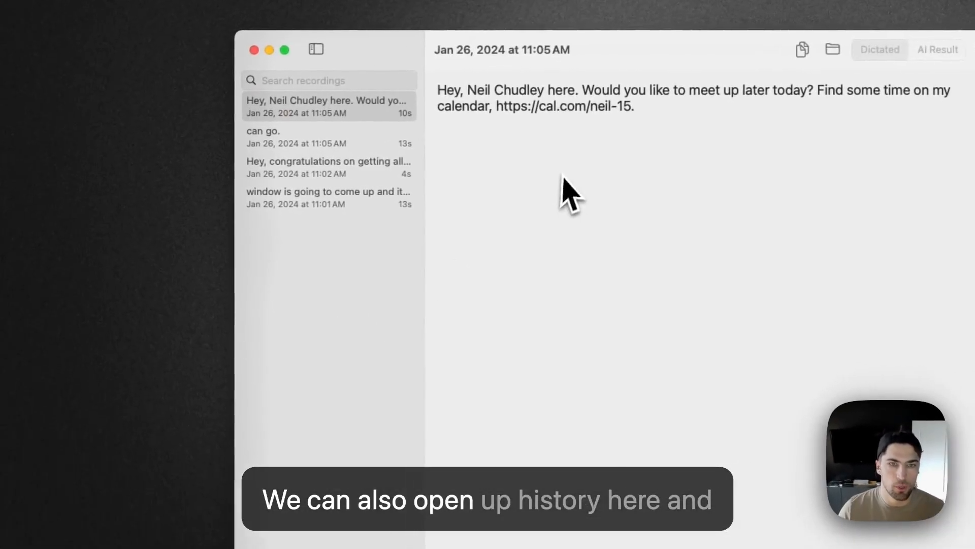
click(328, 136)
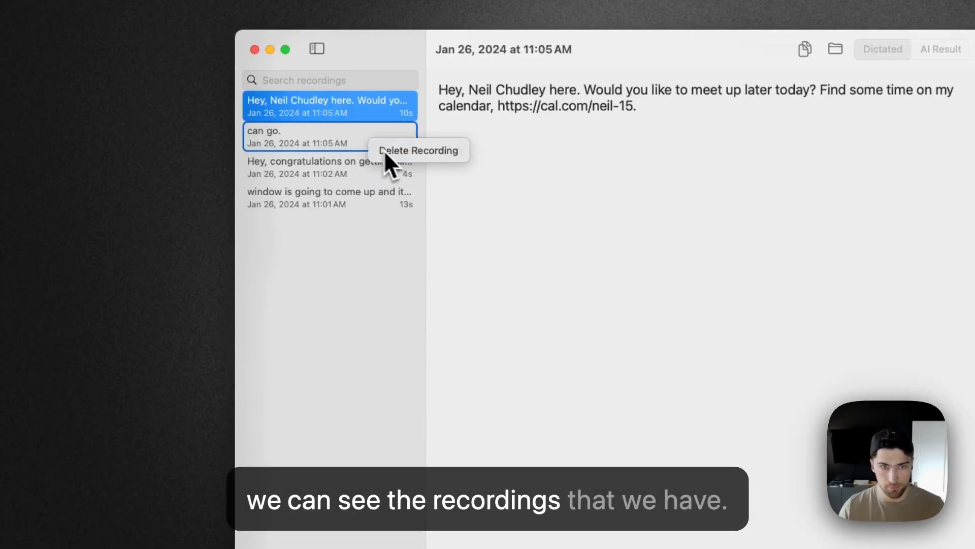
click(419, 150)
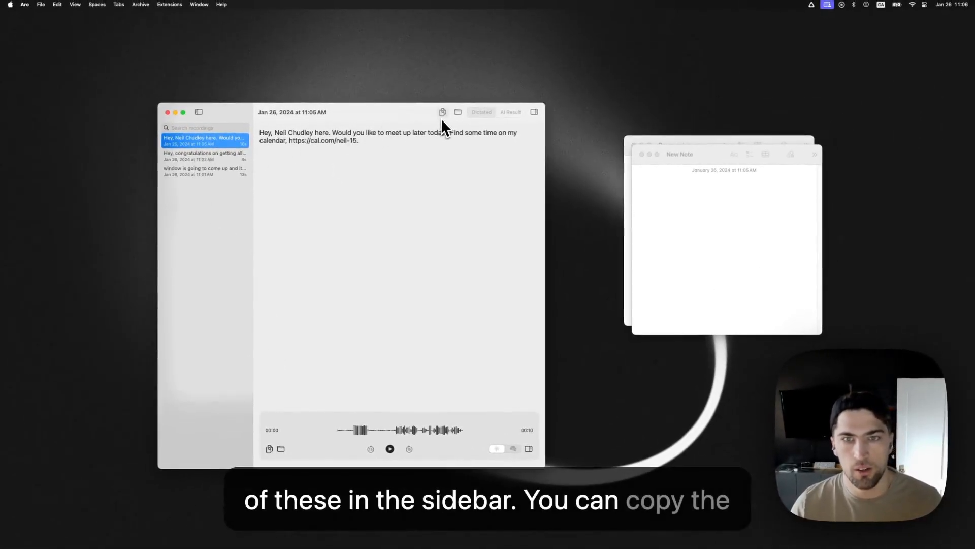
- Copy the dictated note's transcript and inspect its recording metadata details
click(441, 111)
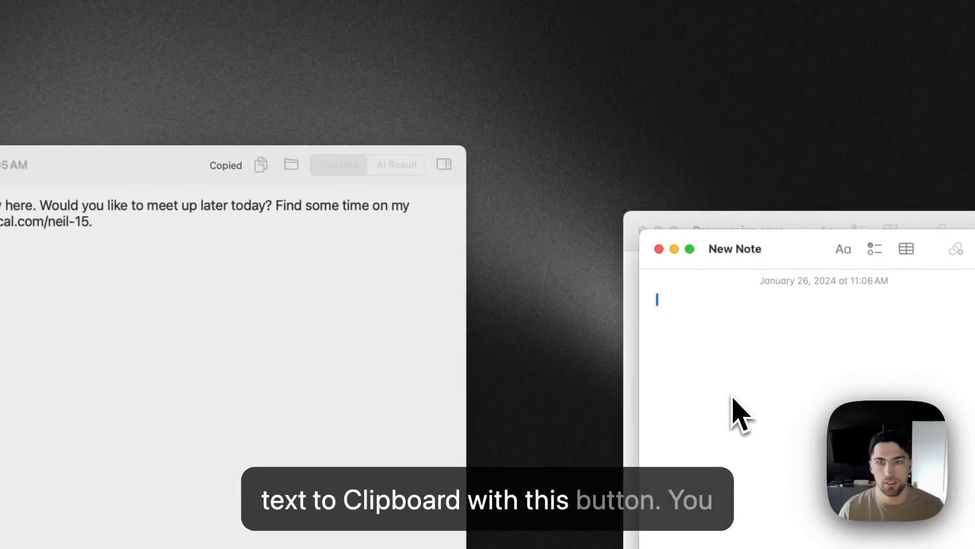
click(290, 165)
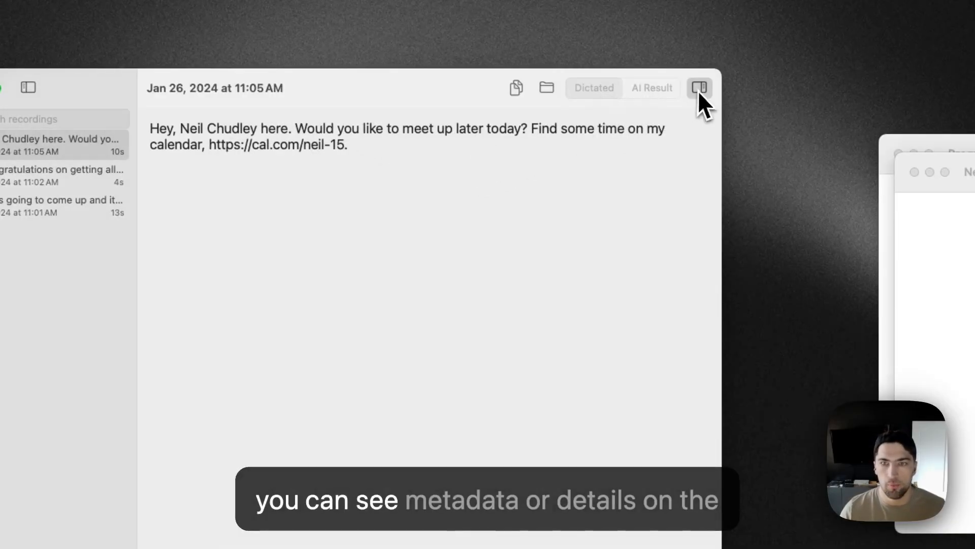
click(699, 87)
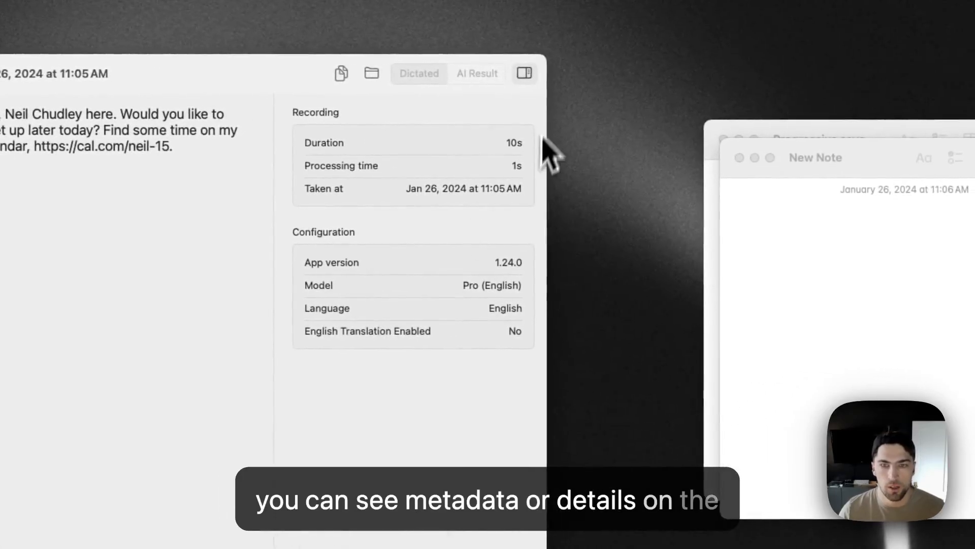
click(524, 73)
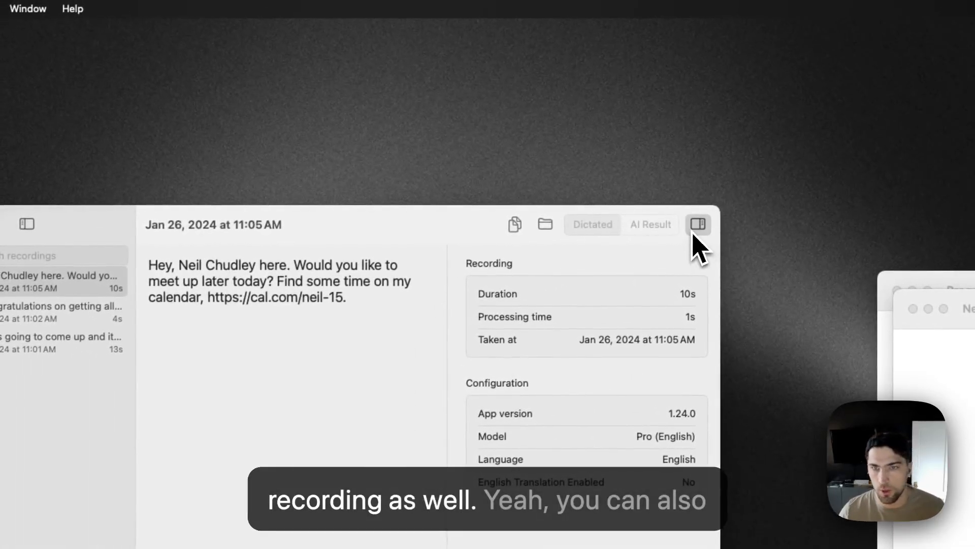
click(697, 224)
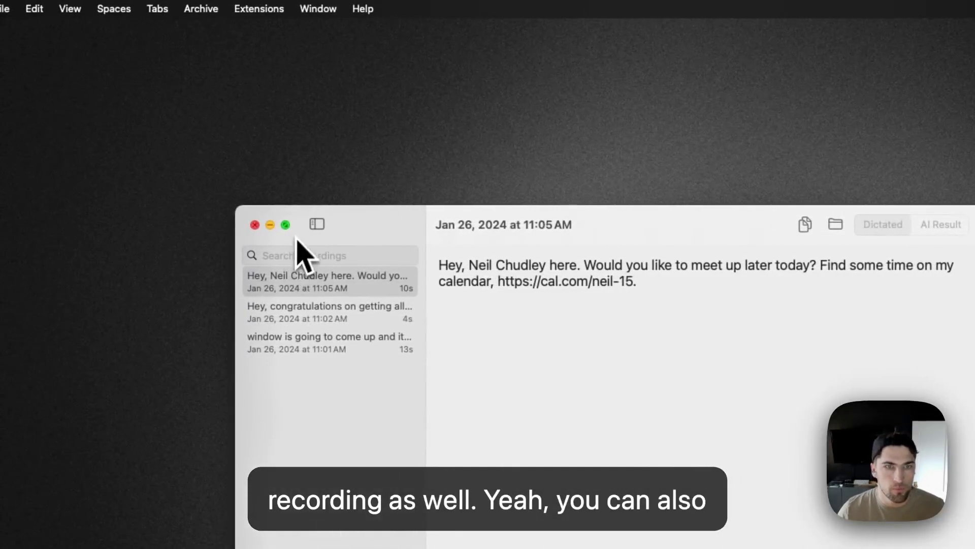